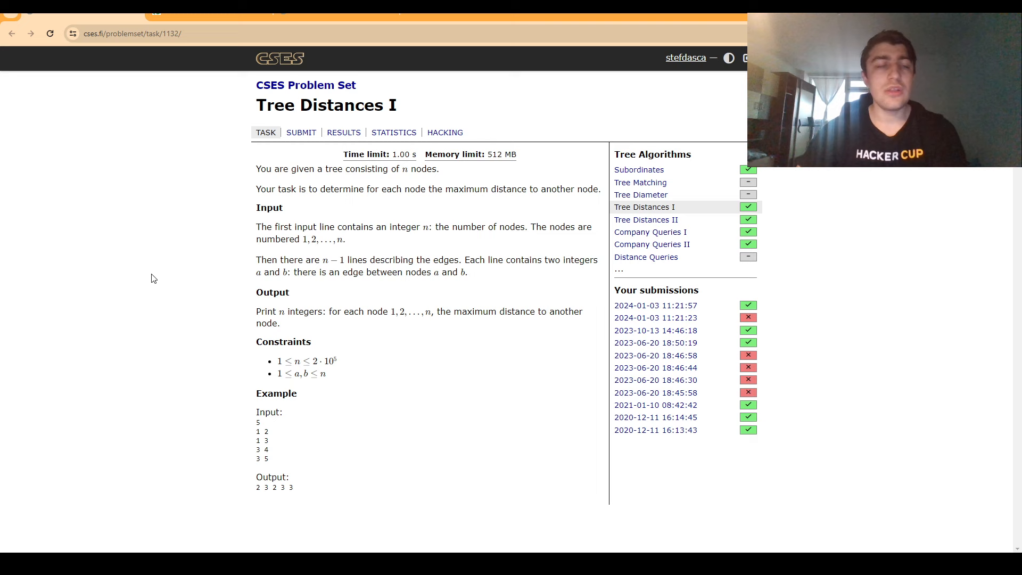
{"action": "mouse_move", "coordinate": [141, 250]}
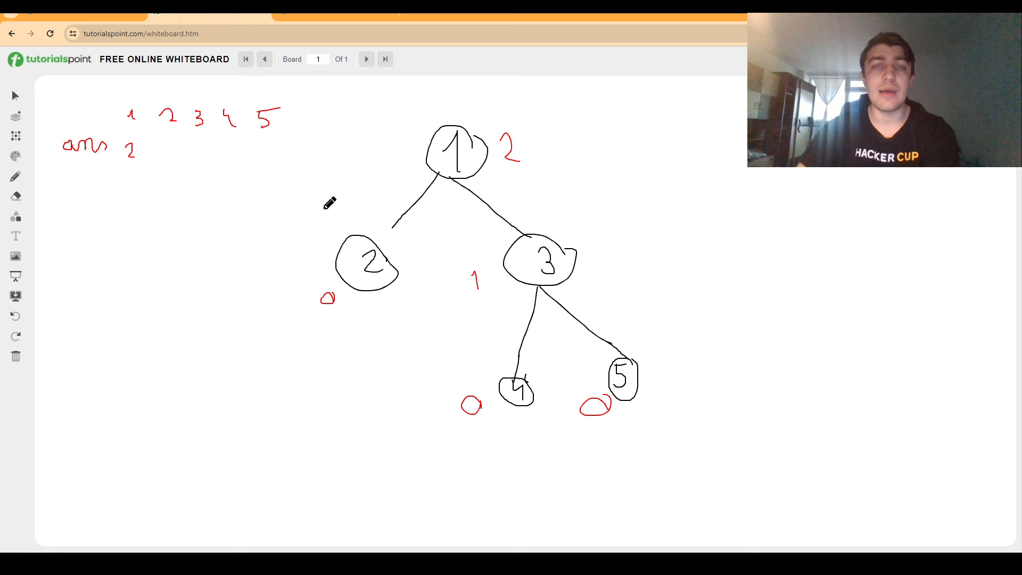
{"action": "mouse_move", "coordinate": [429, 305]}
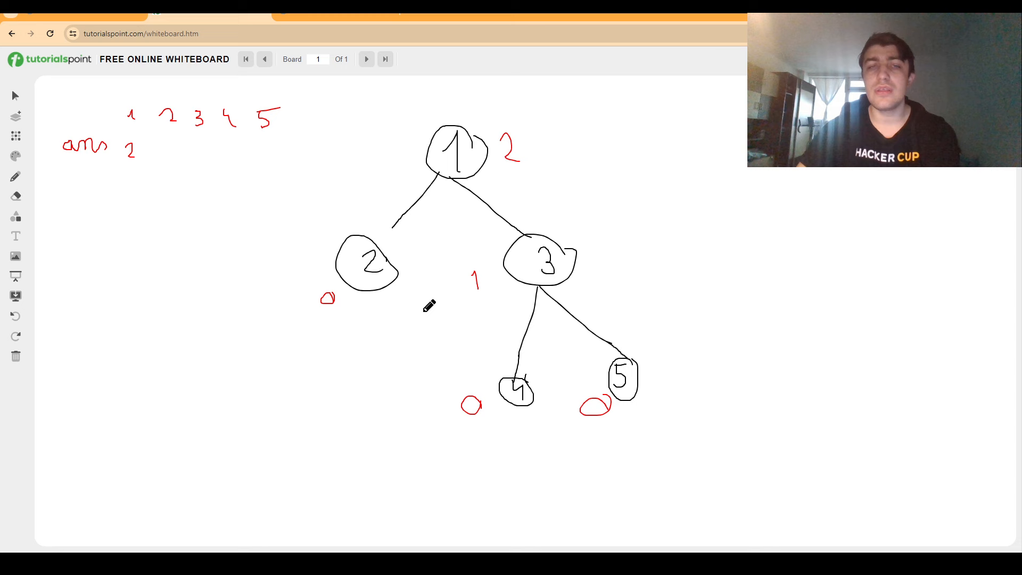
{"action": "mouse_move", "coordinate": [518, 232]}
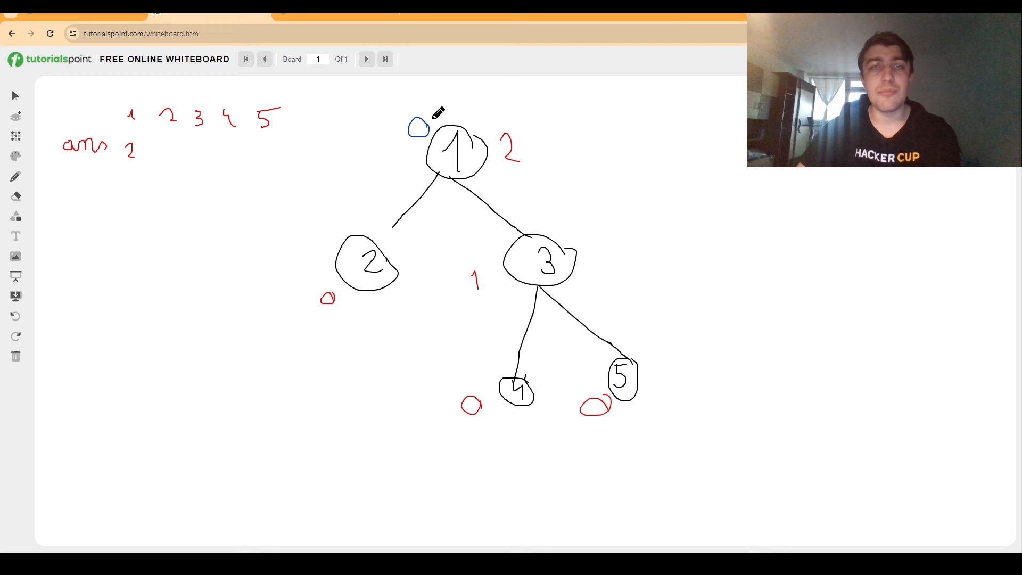
{"action": "mouse_move", "coordinate": [534, 223]}
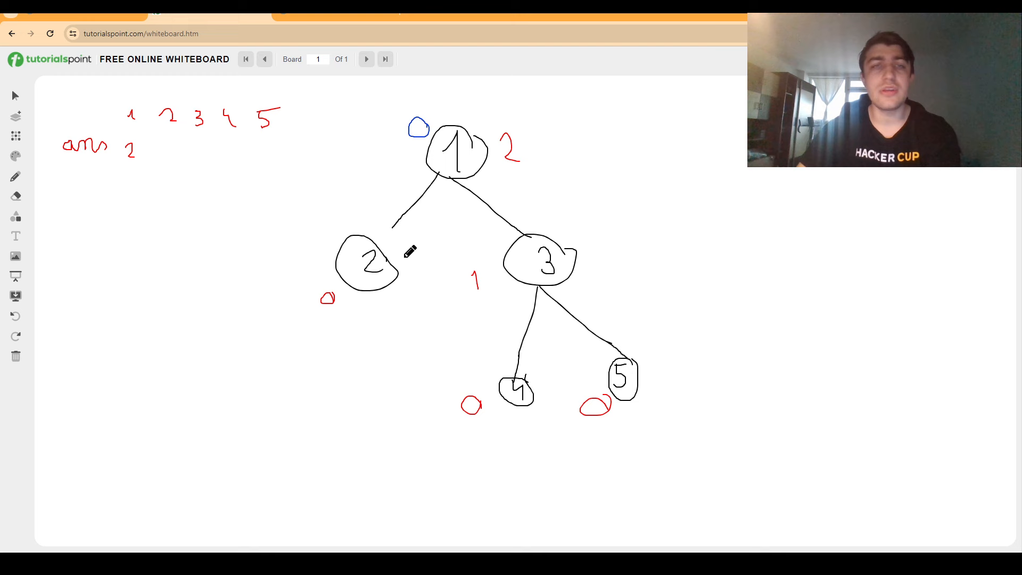
{"action": "mouse_move", "coordinate": [385, 236]}
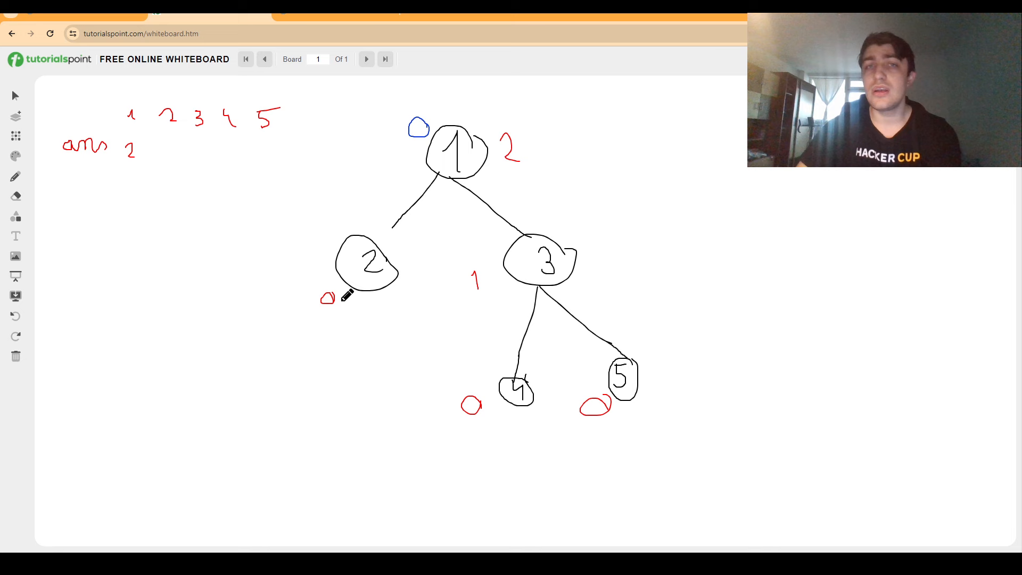
{"action": "mouse_move", "coordinate": [393, 300]}
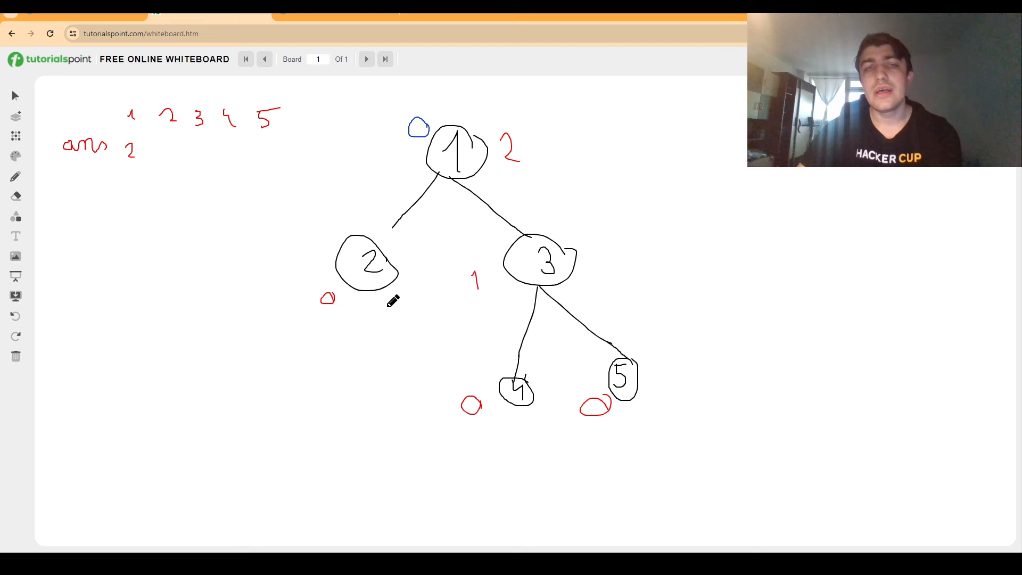
{"action": "mouse_move", "coordinate": [553, 233]}
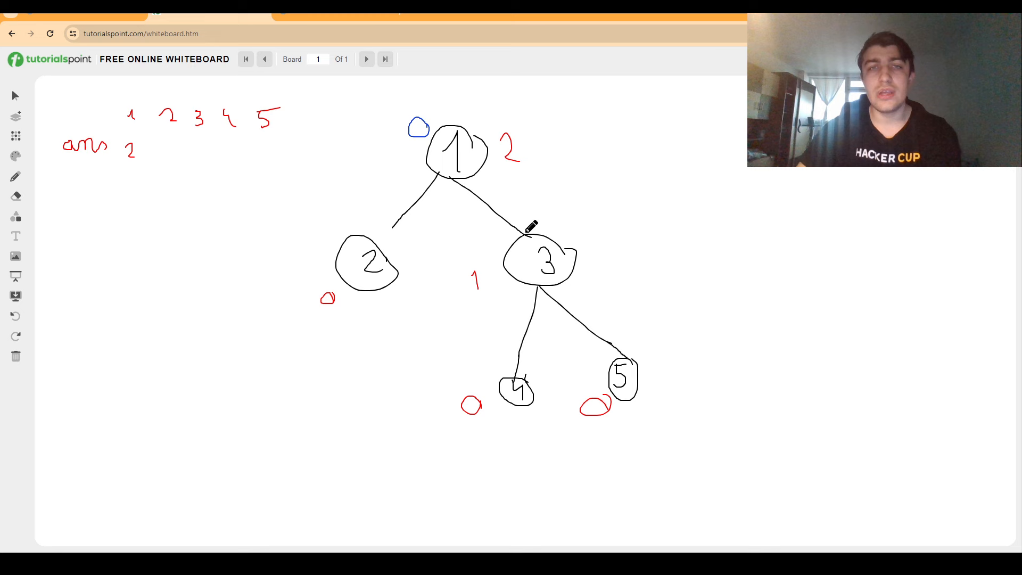
{"action": "mouse_move", "coordinate": [609, 363]}
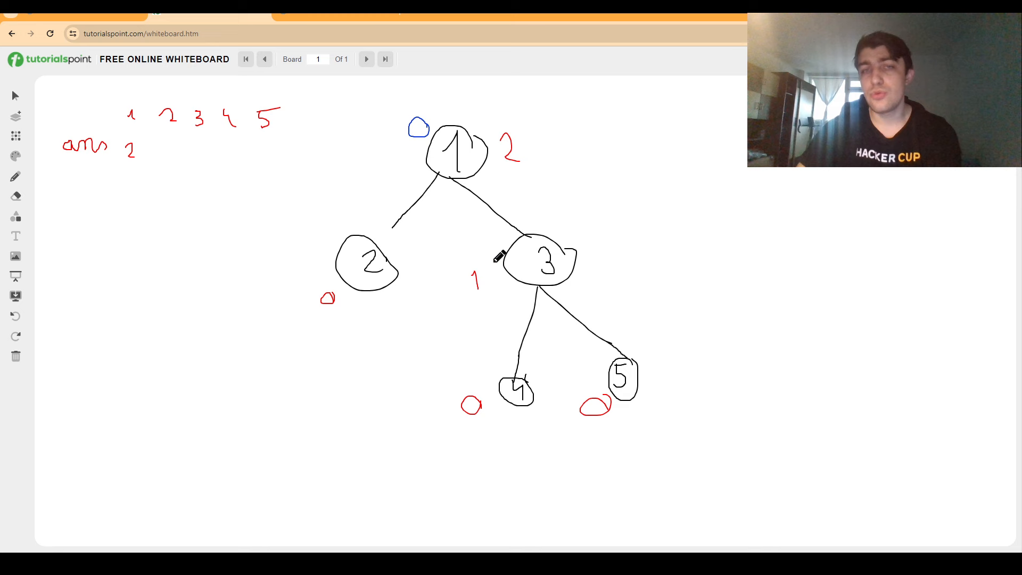
{"action": "mouse_move", "coordinate": [631, 353]}
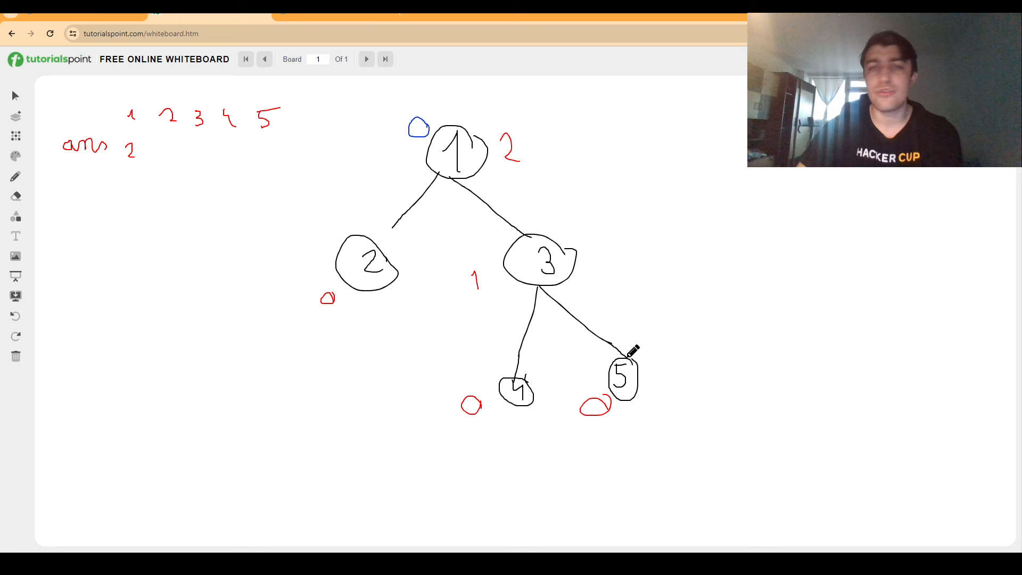
{"action": "mouse_move", "coordinate": [223, 174]}
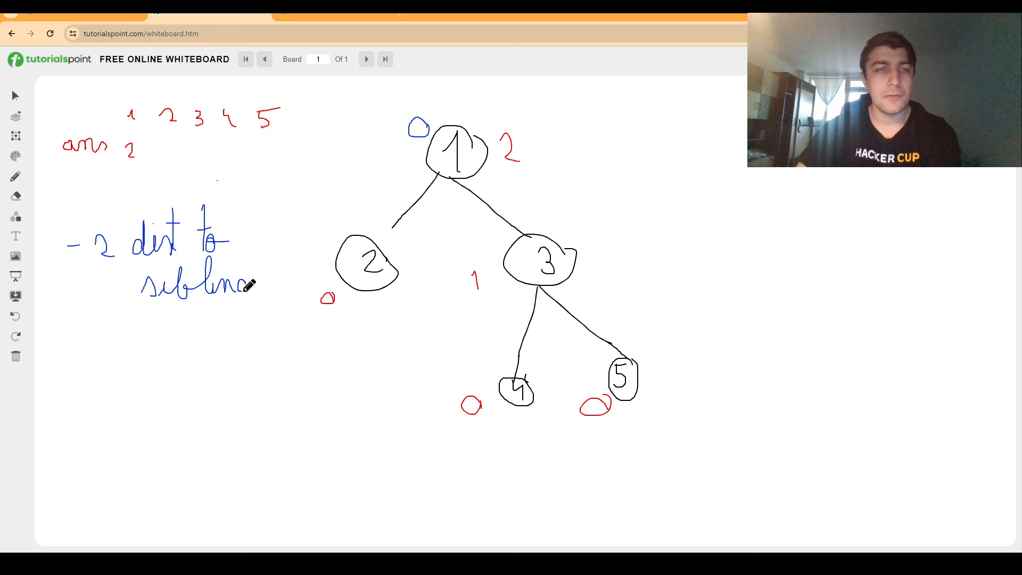
{"action": "left_click_drag", "start_coordinate": [65, 359], "coordinate": [138, 361]}
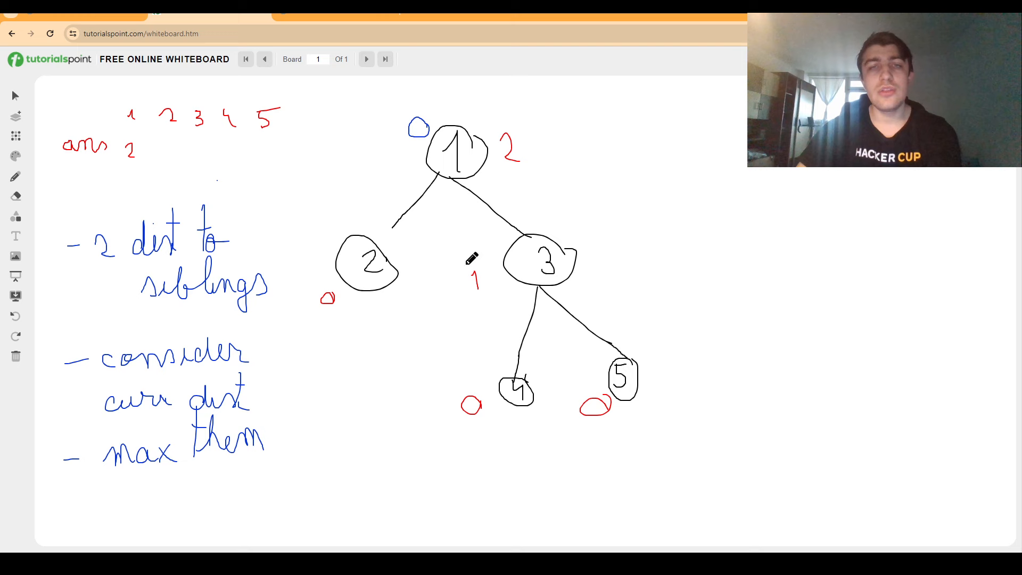
{"action": "mouse_move", "coordinate": [209, 169]}
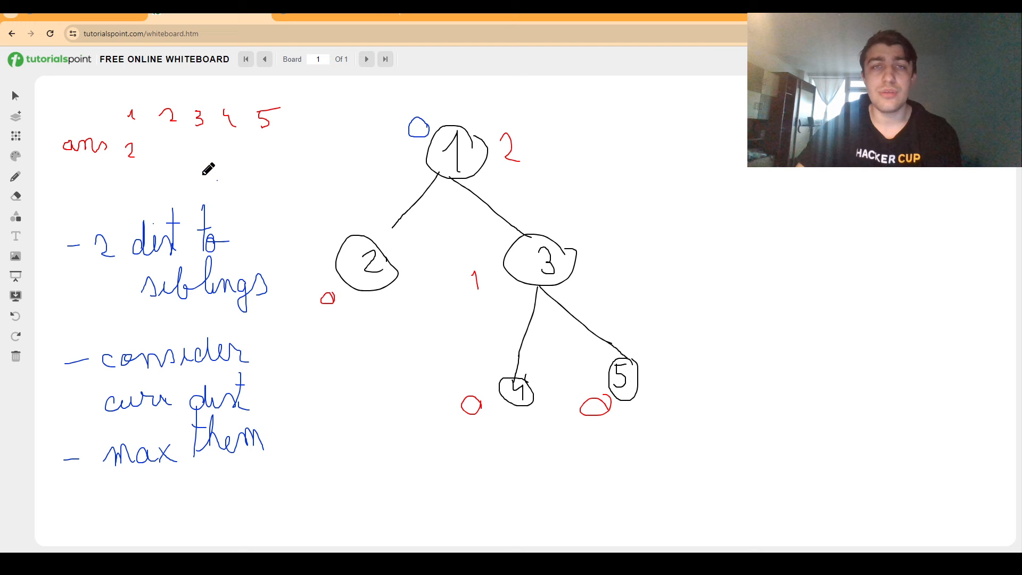
{"action": "mouse_move", "coordinate": [403, 172]}
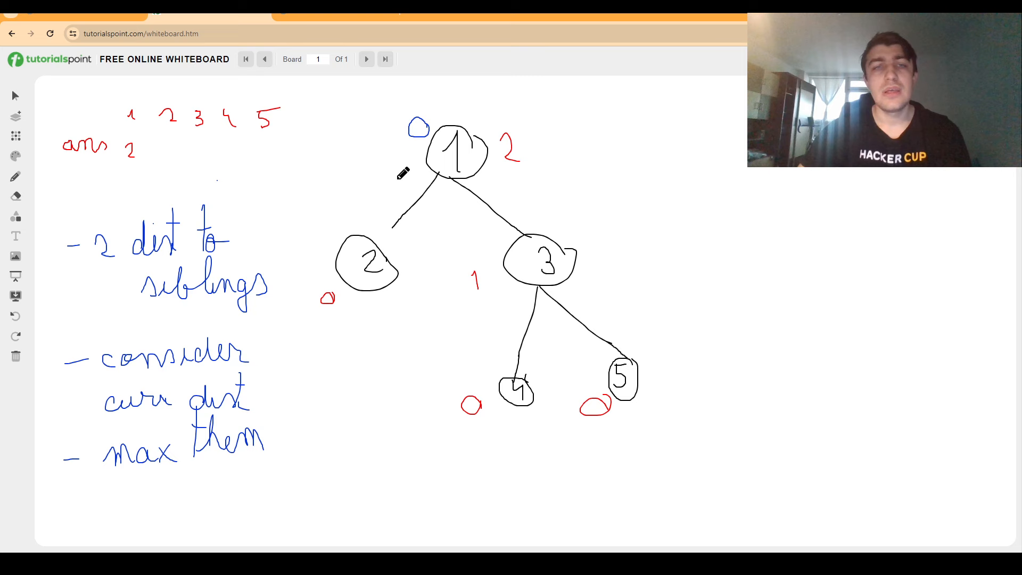
{"action": "mouse_move", "coordinate": [479, 273]}
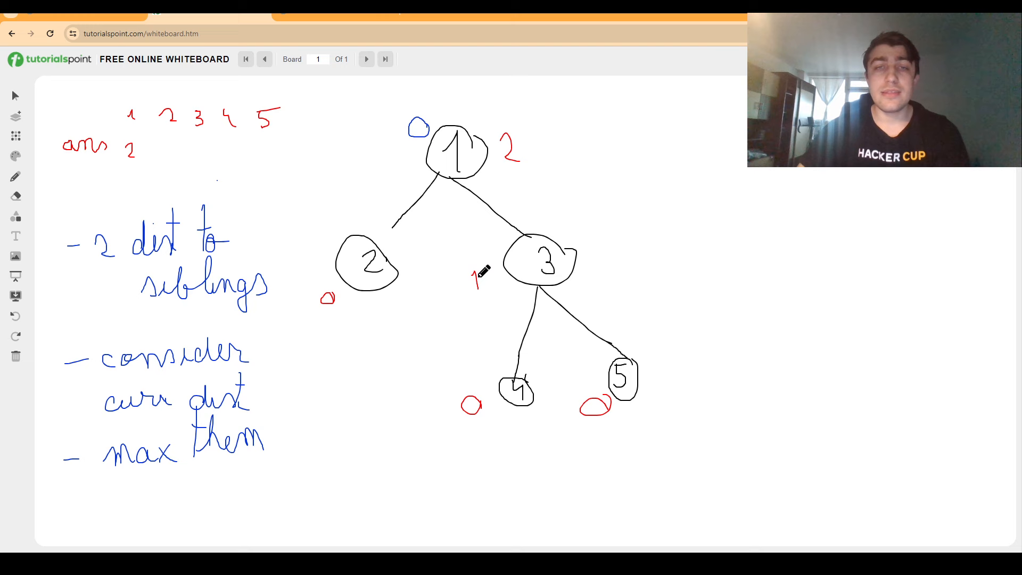
{"action": "mouse_move", "coordinate": [300, 196]}
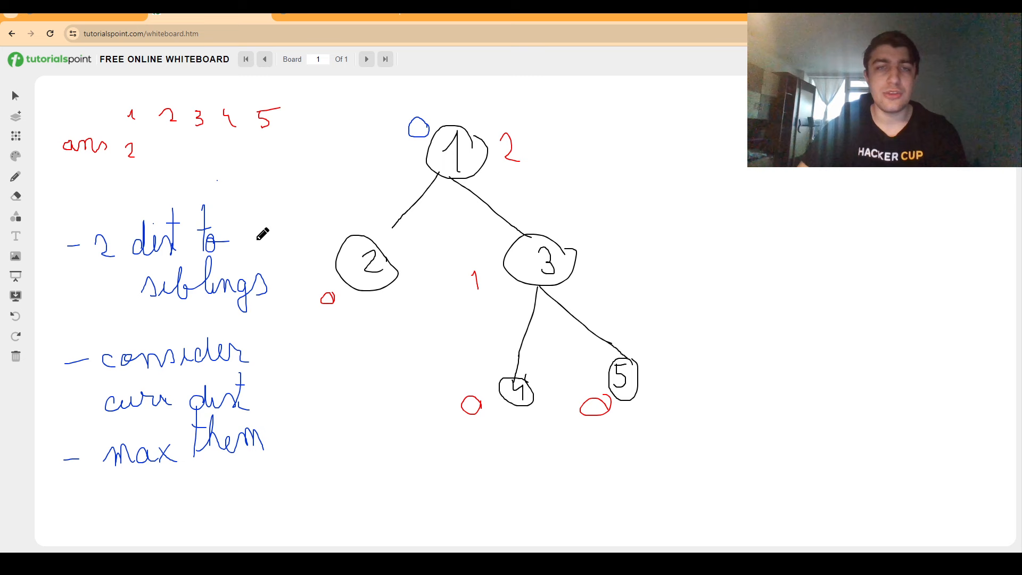
{"action": "mouse_move", "coordinate": [459, 235]}
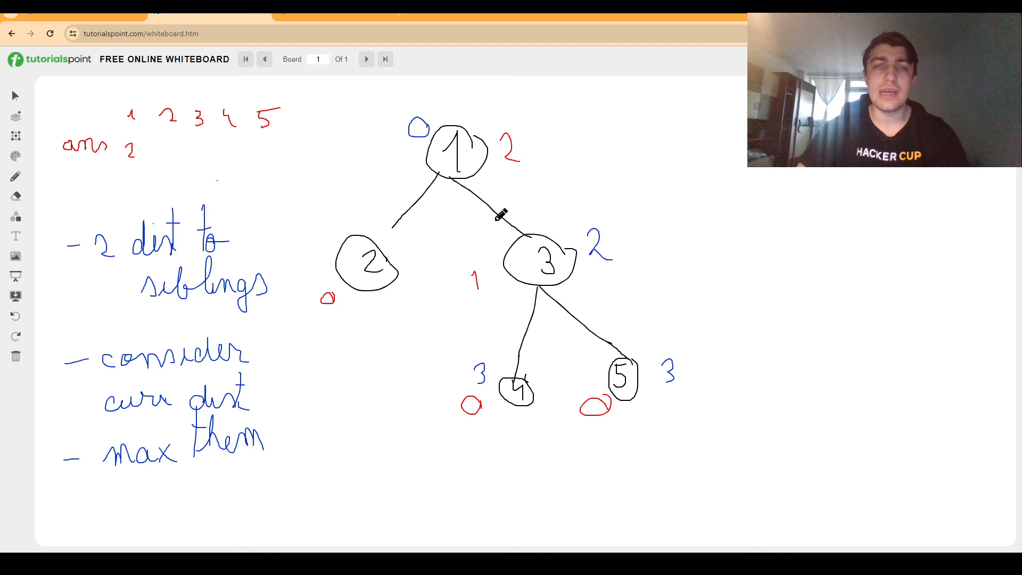
{"action": "mouse_move", "coordinate": [482, 251]}
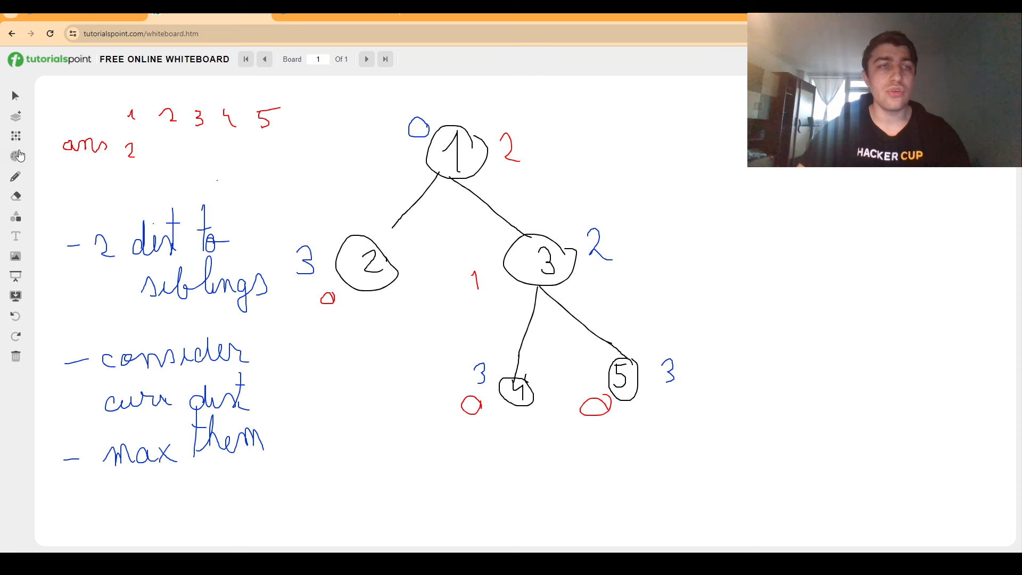
Write blue 2 beside node 3 and blue 3 beside nodes 2, 4 and 5.
{"action": "left_click_drag", "start_coordinate": [160, 159], "coordinate": [169, 147]}
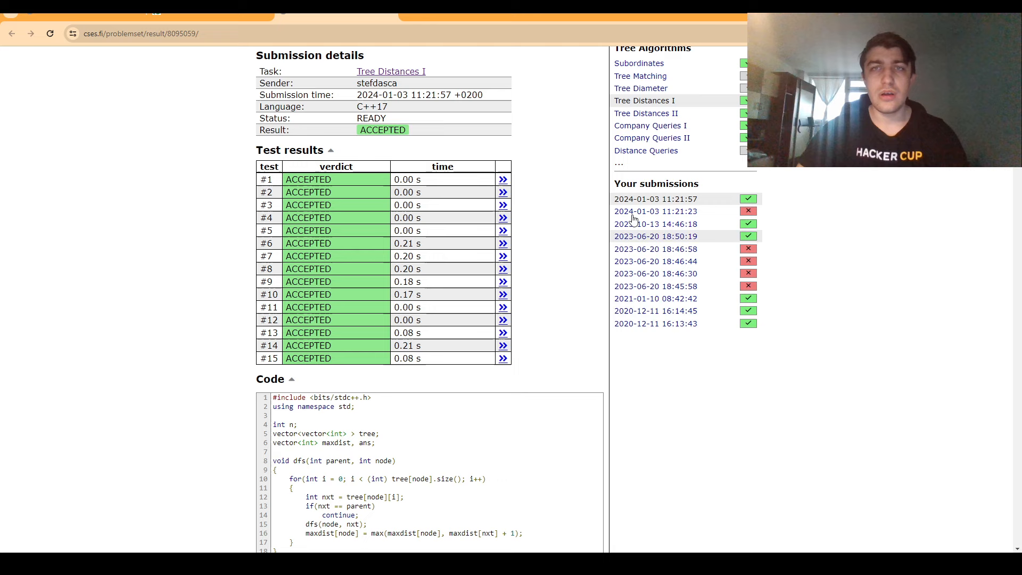
{"action": "scroll", "scroll_direction": "down", "scroll_amount": 3}
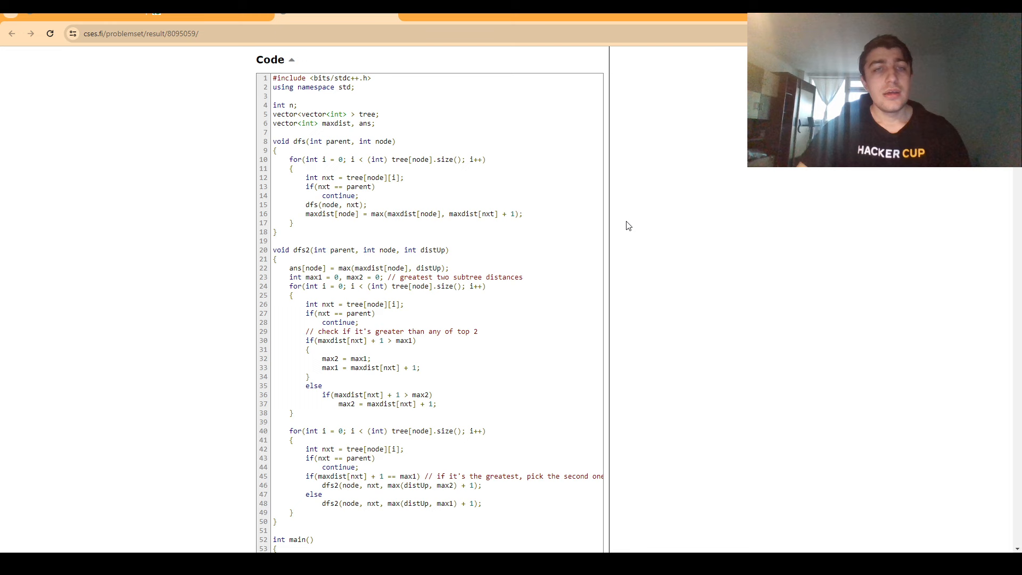
{"action": "scroll", "scroll_direction": "down", "scroll_amount": 3}
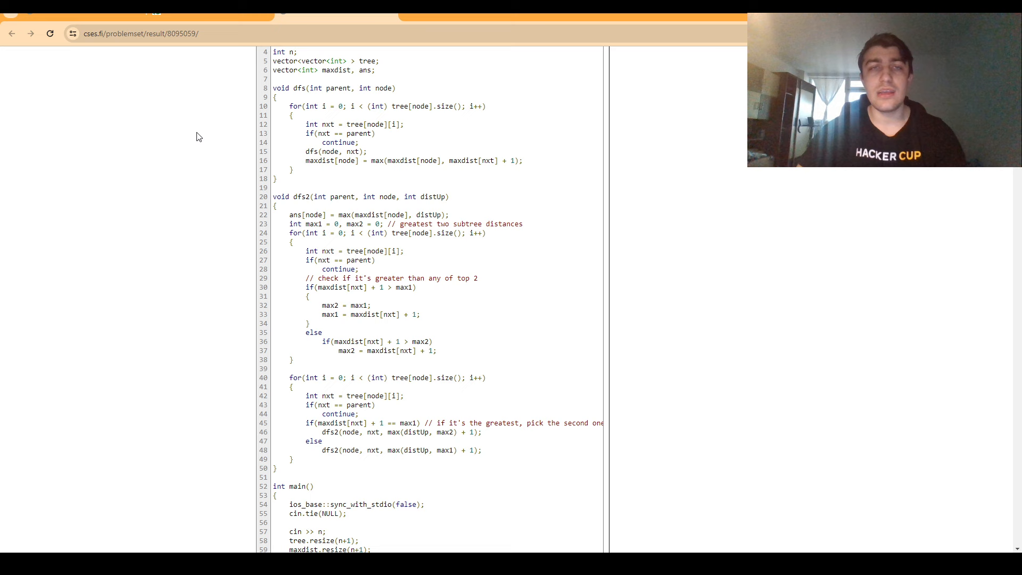
{"action": "scroll", "scroll_direction": "down", "scroll_amount": 3}
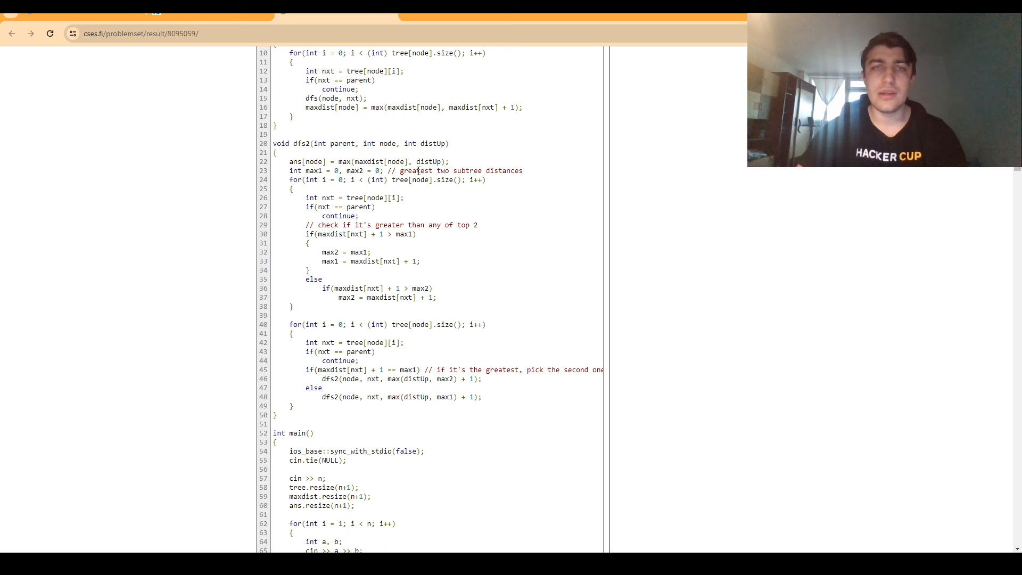